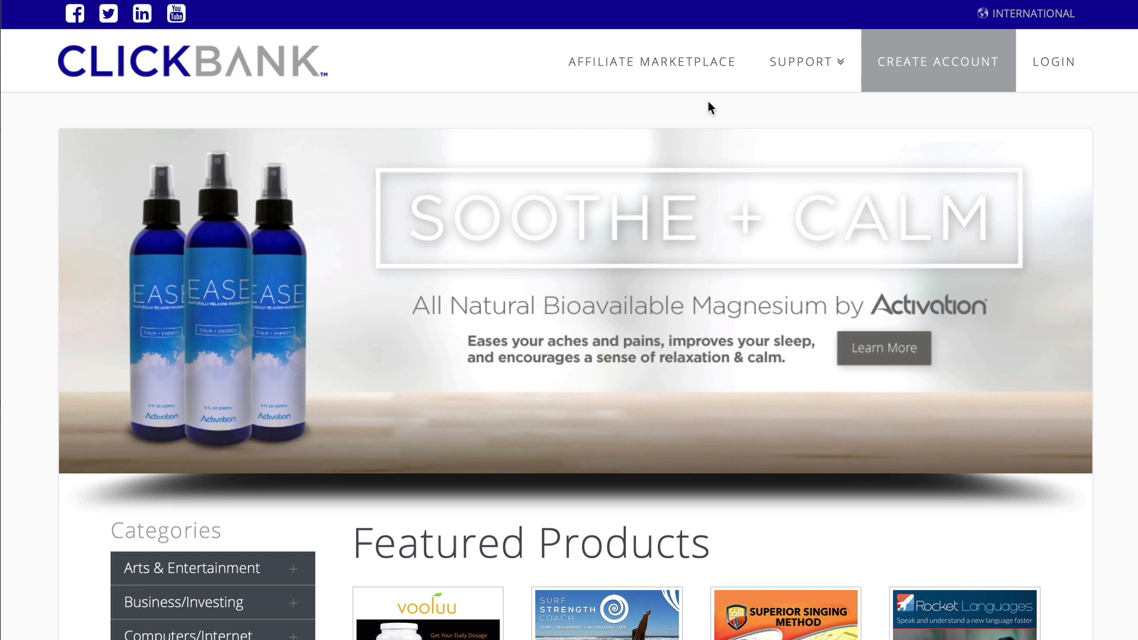
- Go to the Affiliate Marketplace and begin typing a product keyword starting with 'g'
click(650, 61)
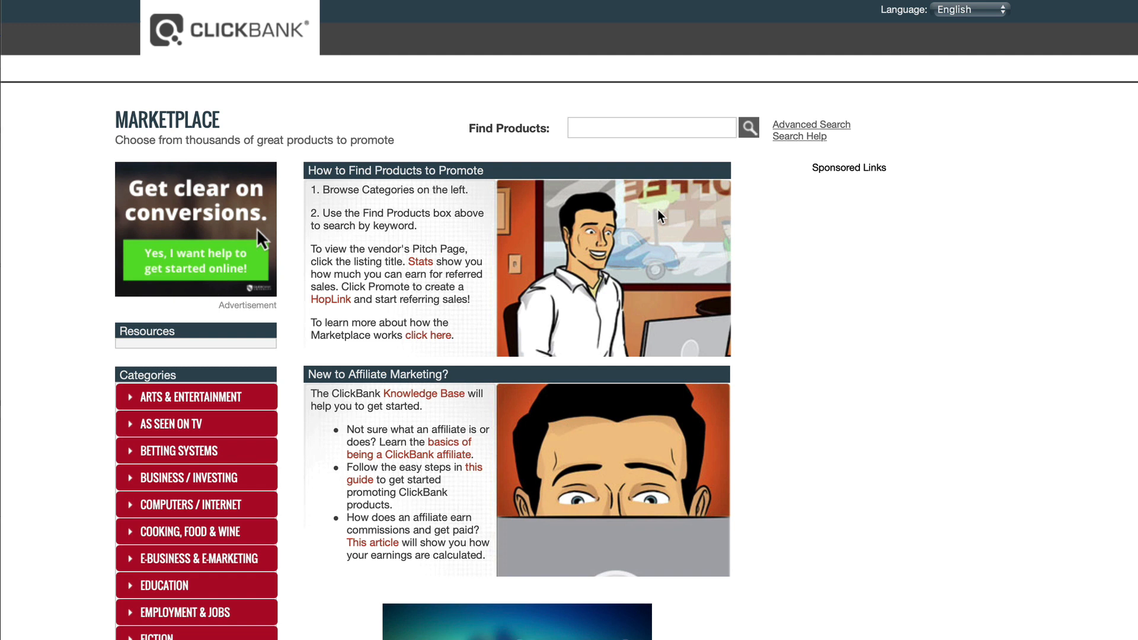
mouse_move(506, 316)
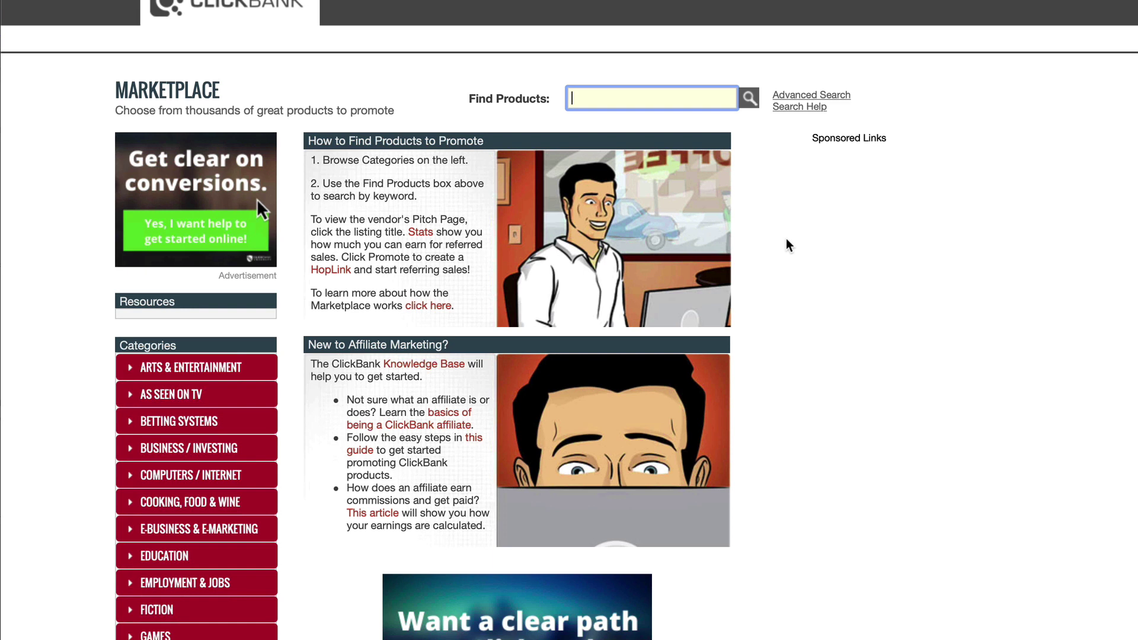
text(g)
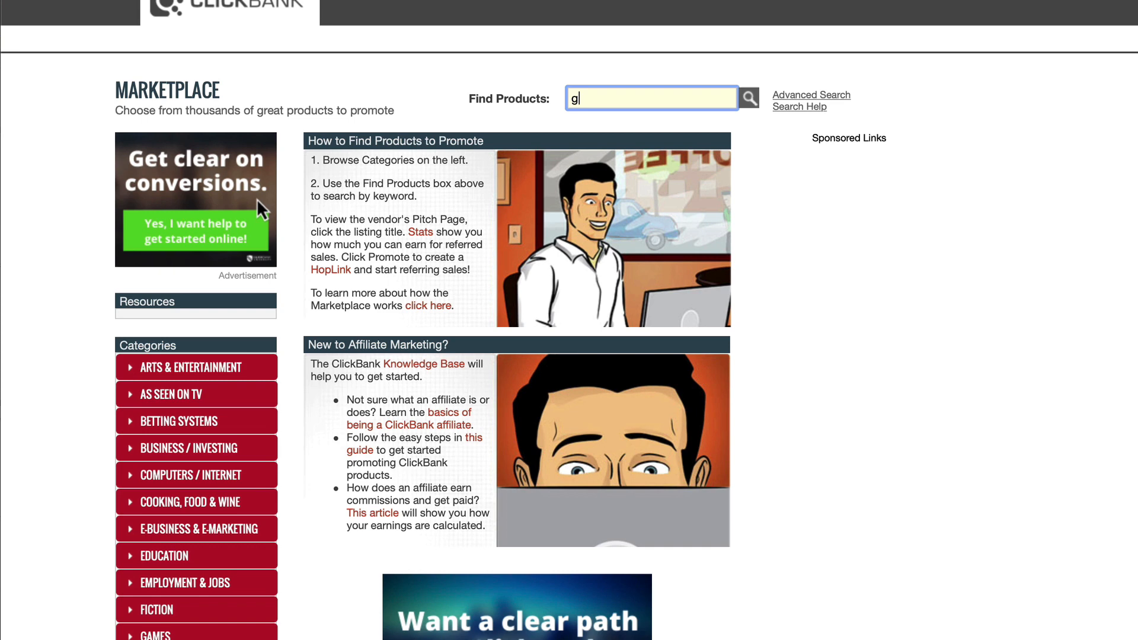
- Search the Marketplace for 'guitar' and browse results like Killer Guitar Control Secrets
click(748, 98)
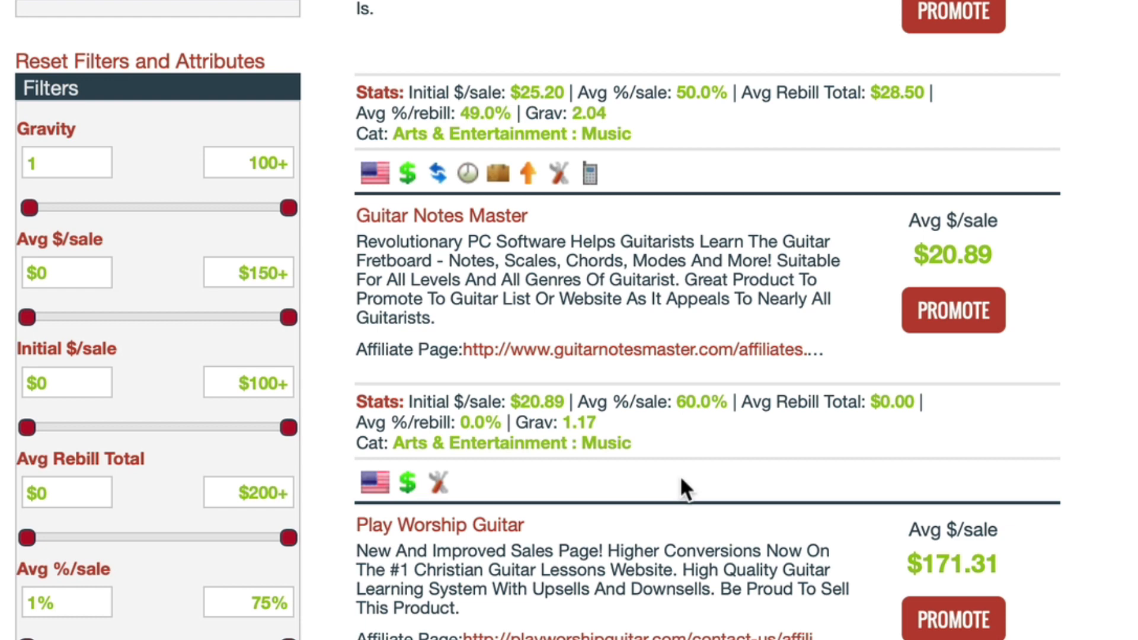
scroll(up, 3)
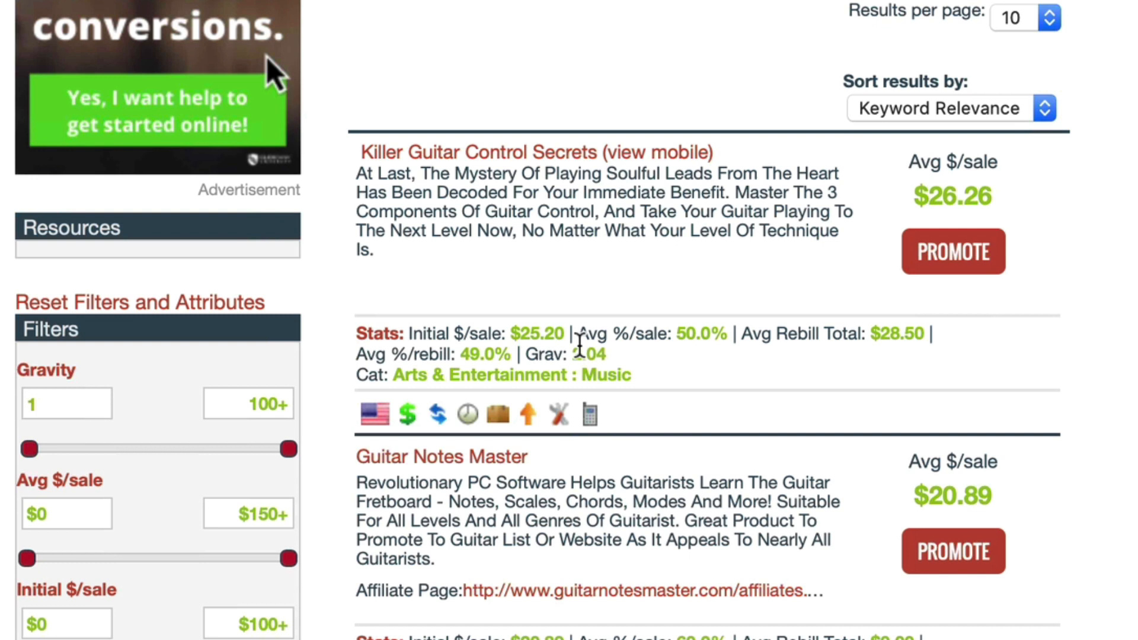
mouse_move(608, 362)
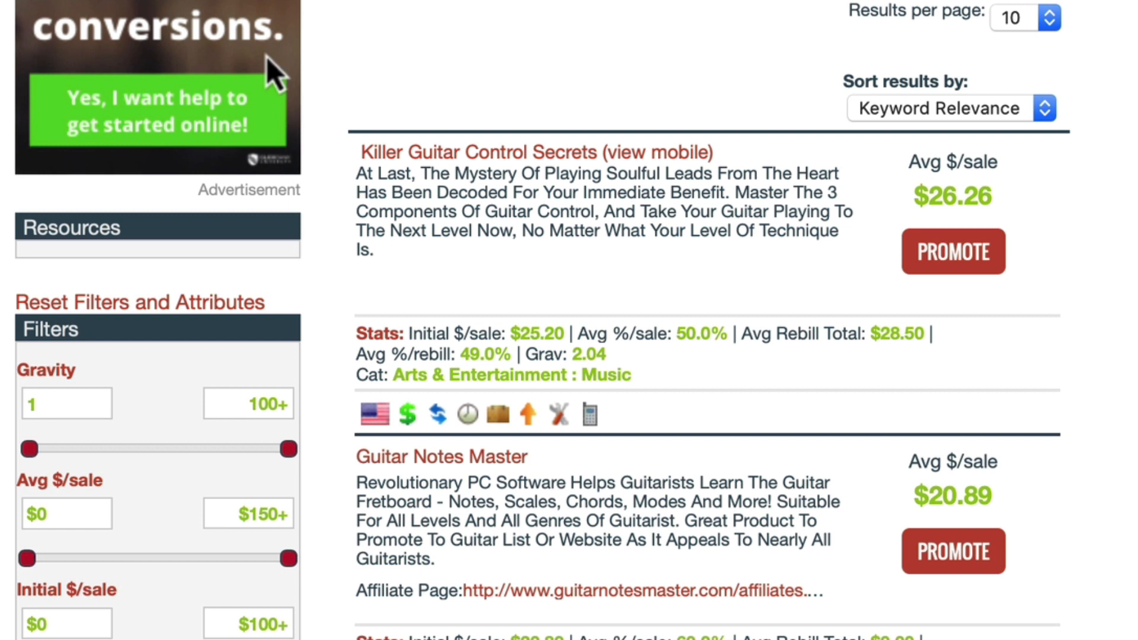
mouse_move(621, 361)
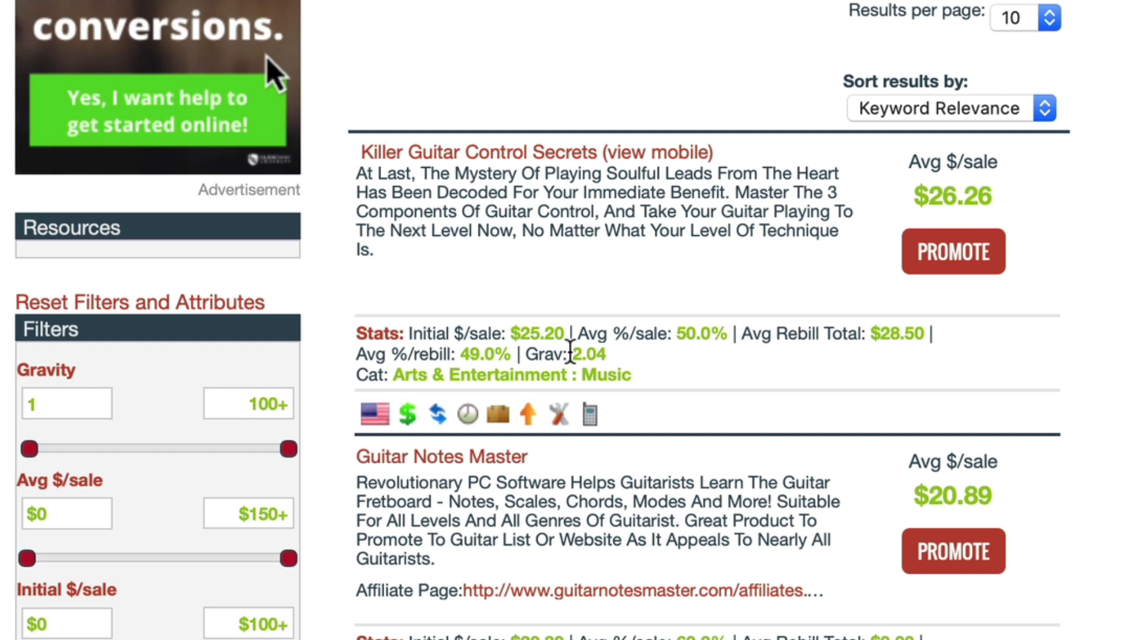
scroll(down, 3)
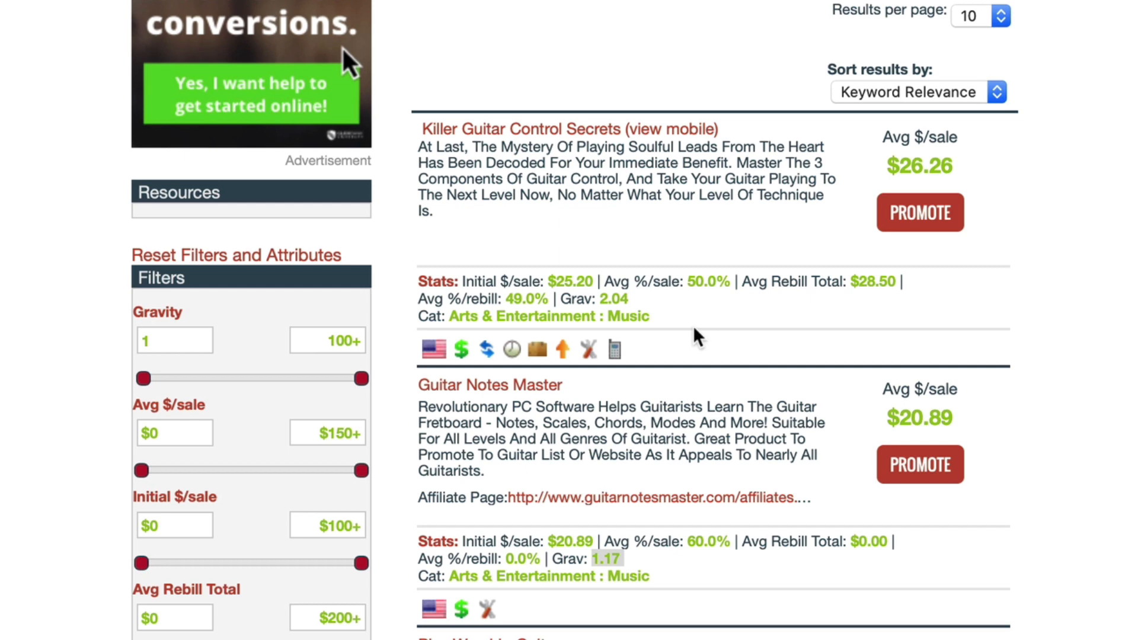
scroll(down, 3)
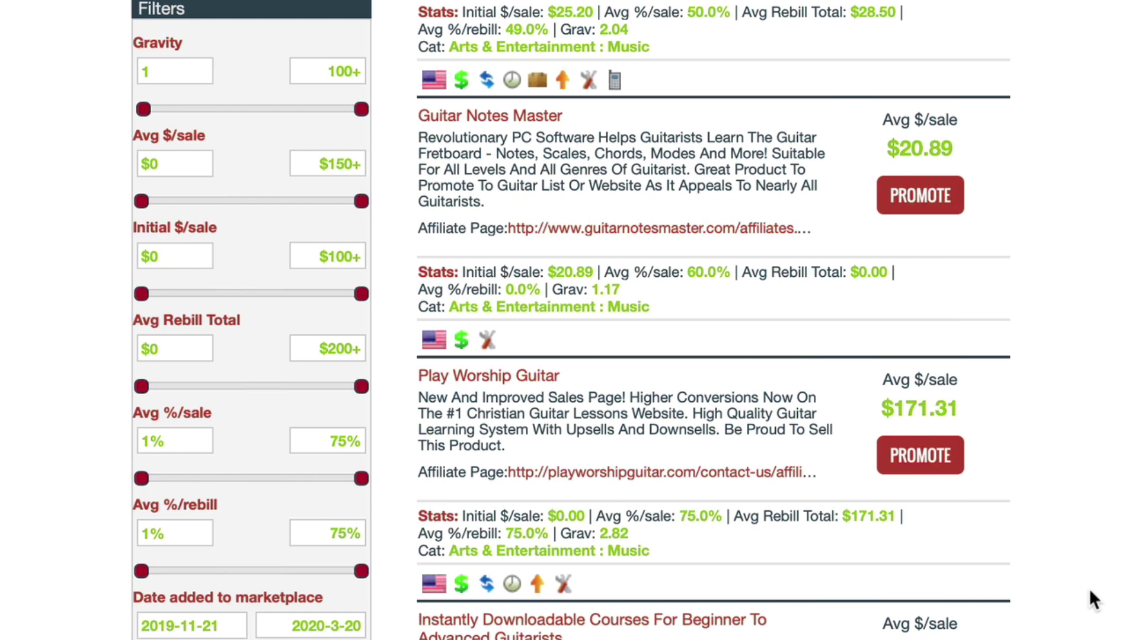
scroll(down, 3)
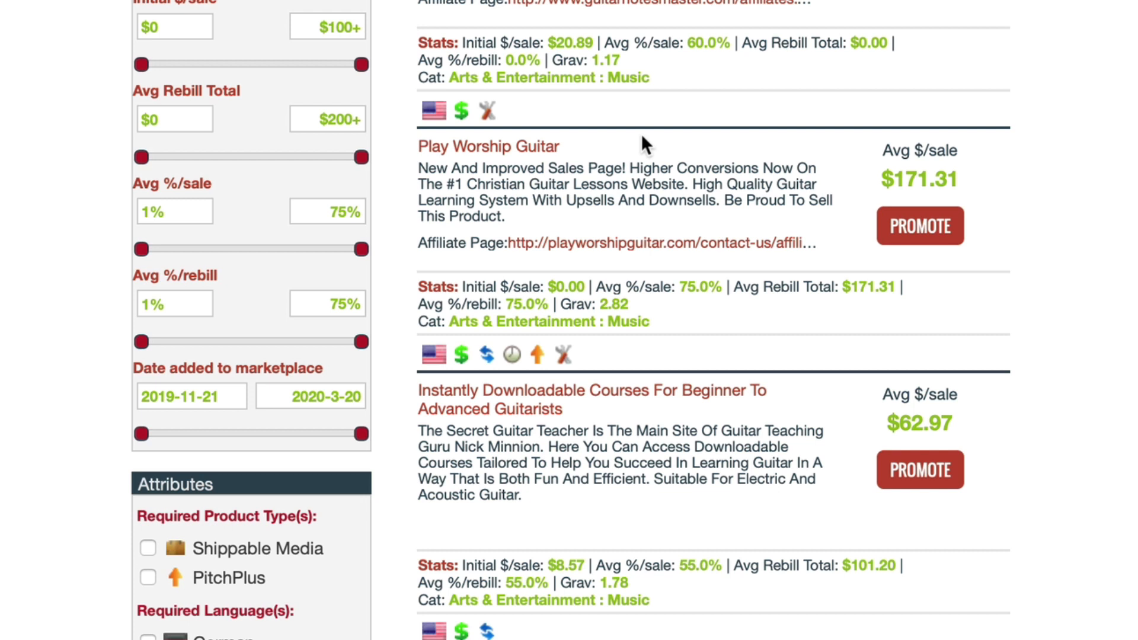
mouse_move(900, 172)
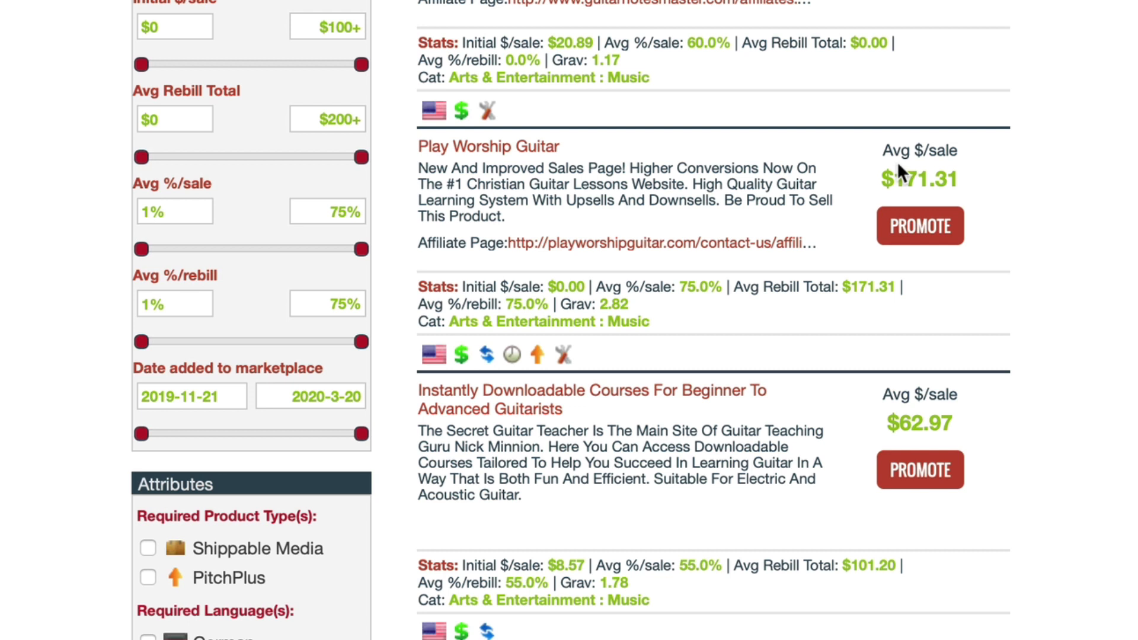
double_click(918, 179)
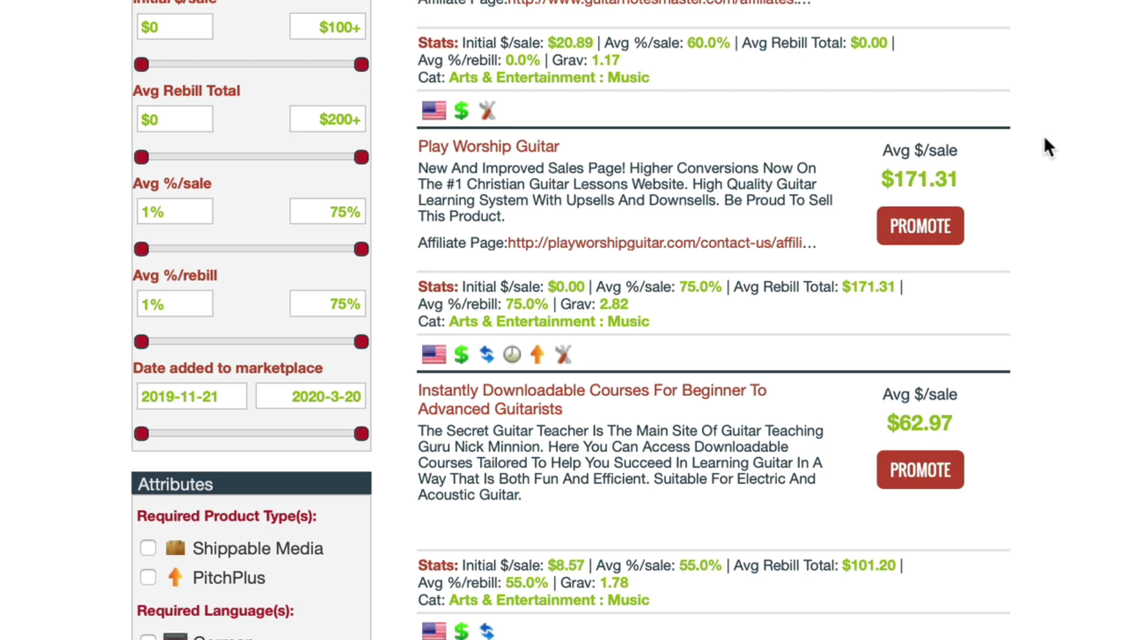
scroll(up, 3)
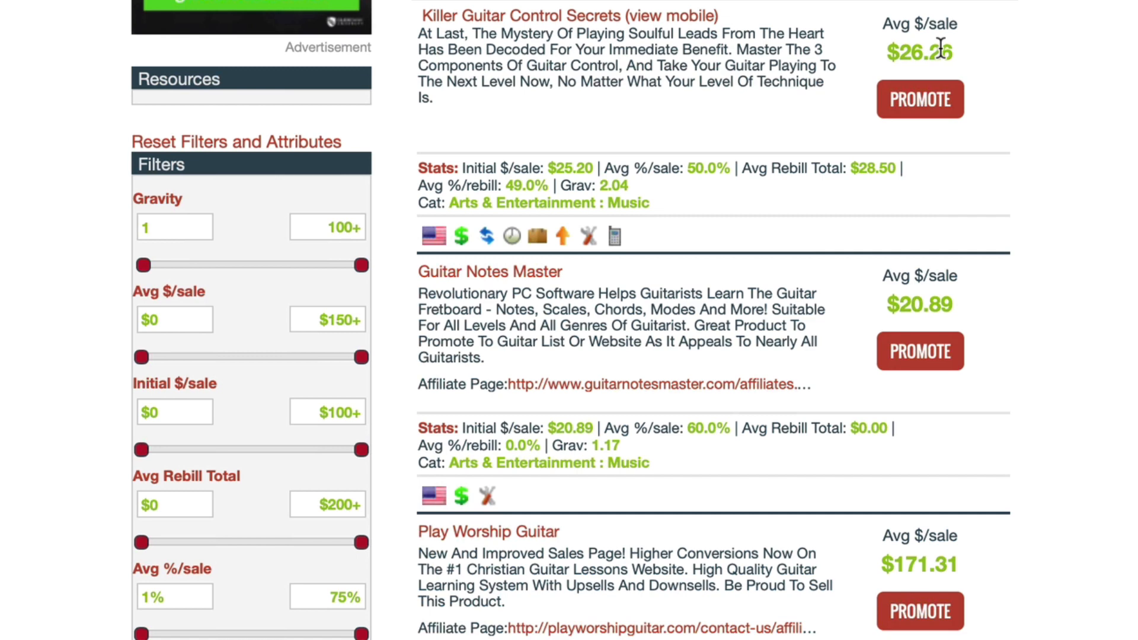
scroll(down, 3)
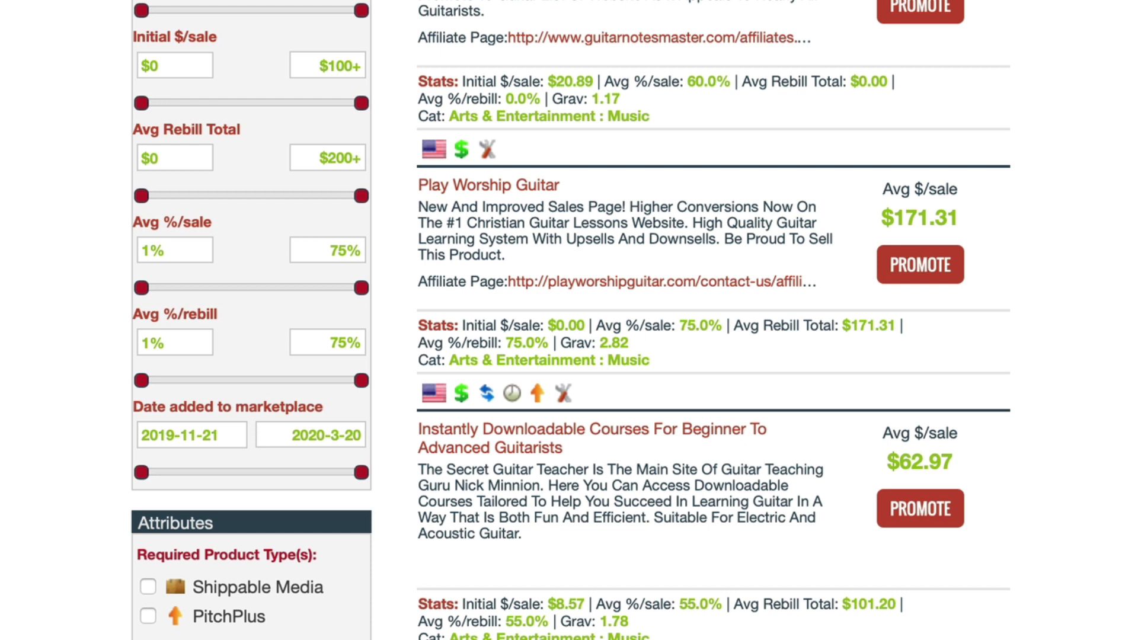
mouse_move(1011, 223)
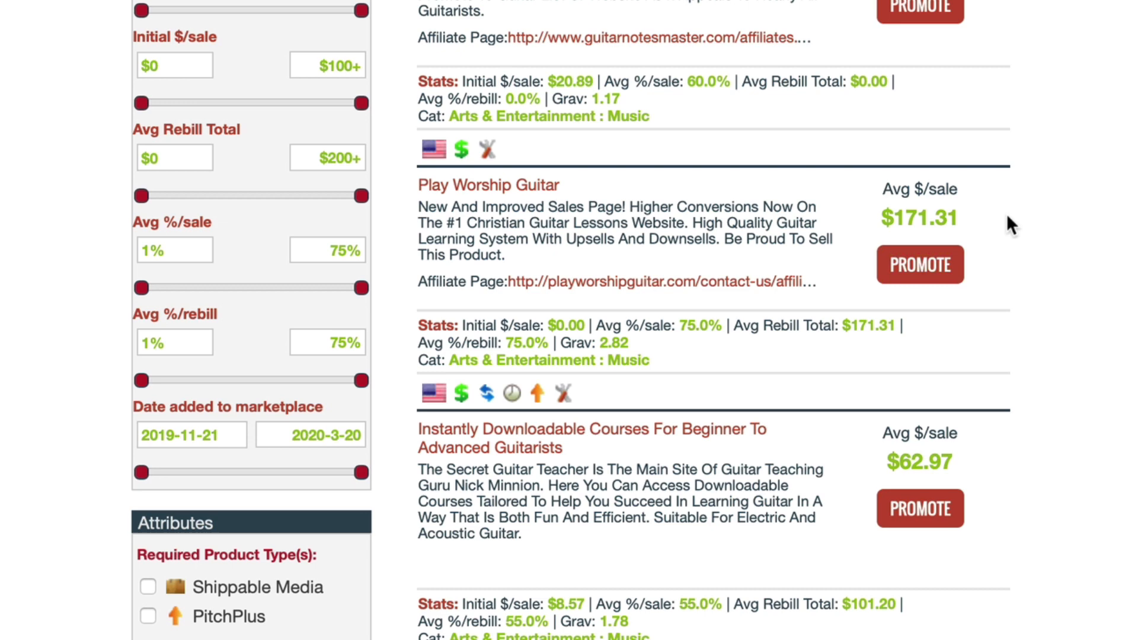
scroll(up, 3)
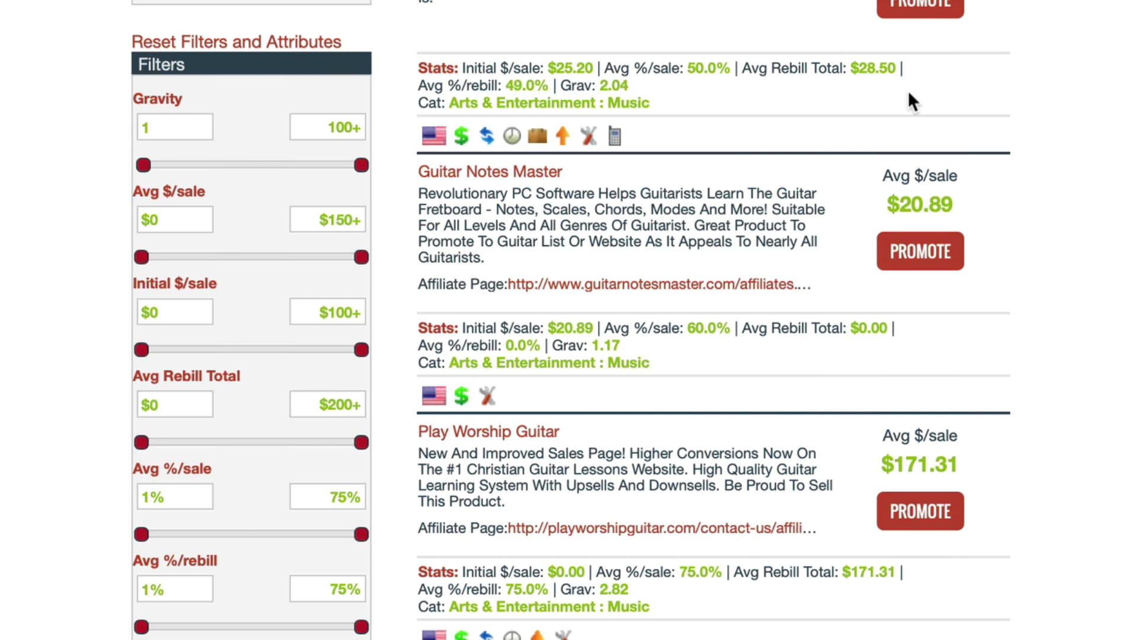
scroll(down, 3)
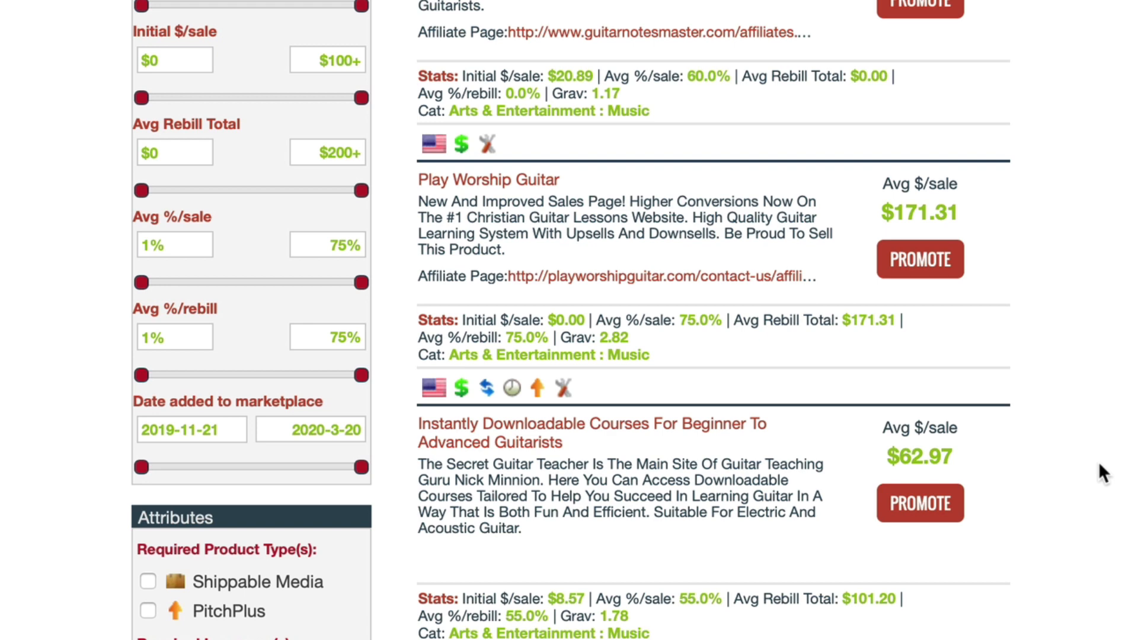
- Scroll to the guitar courses listing showing Pianoforall at $22.68 and the $8.57 initial sale
scroll(down, 3)
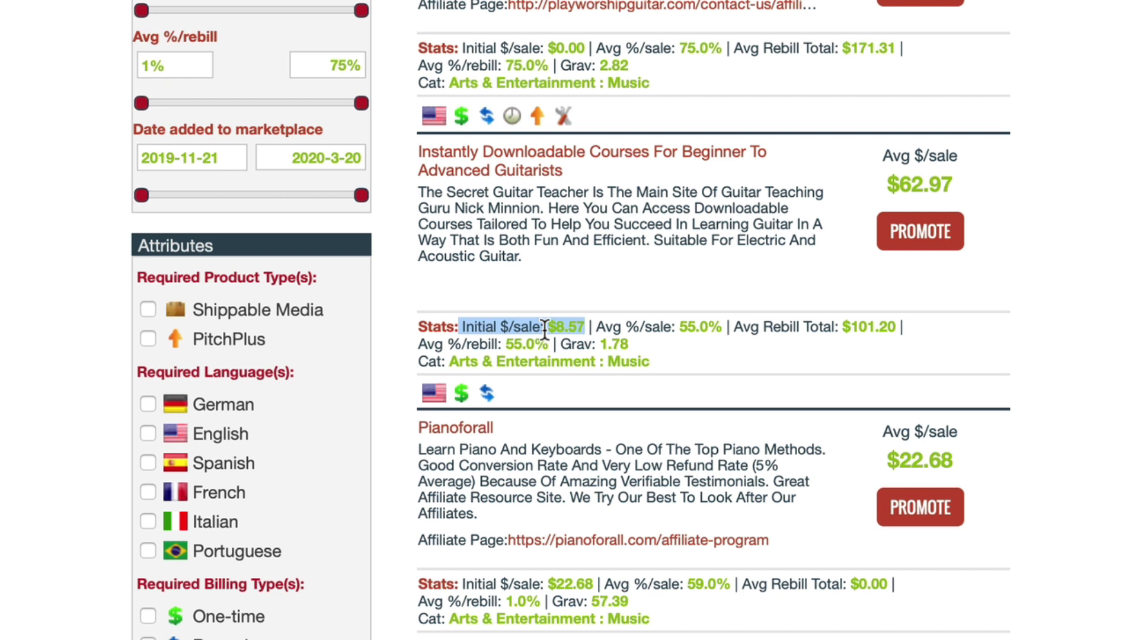
mouse_move(818, 332)
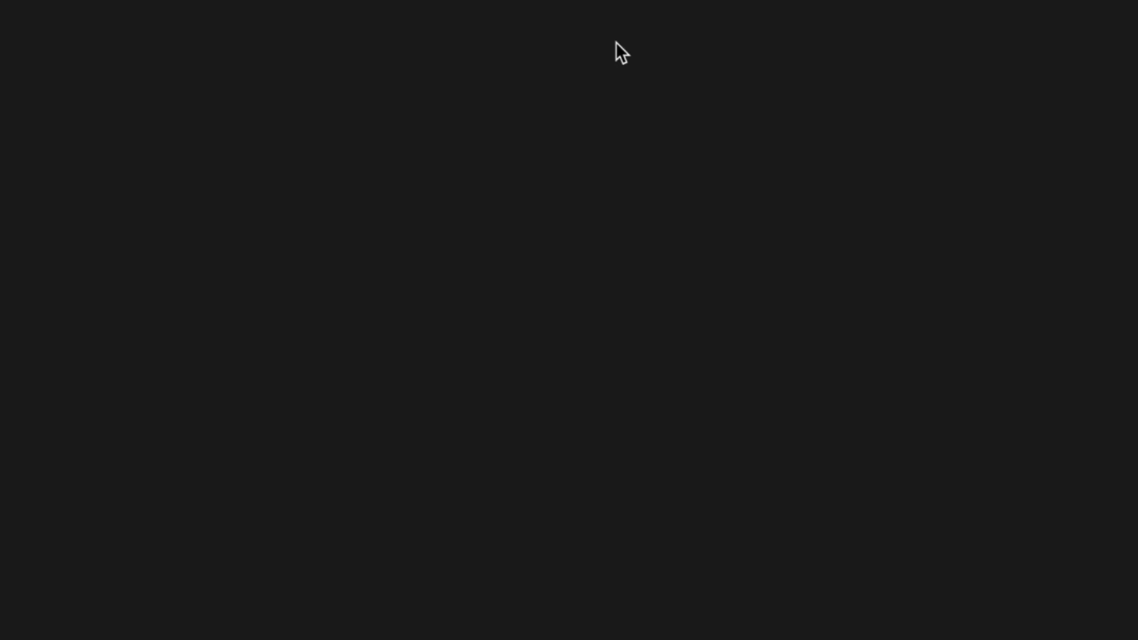
mouse_move(1076, 146)
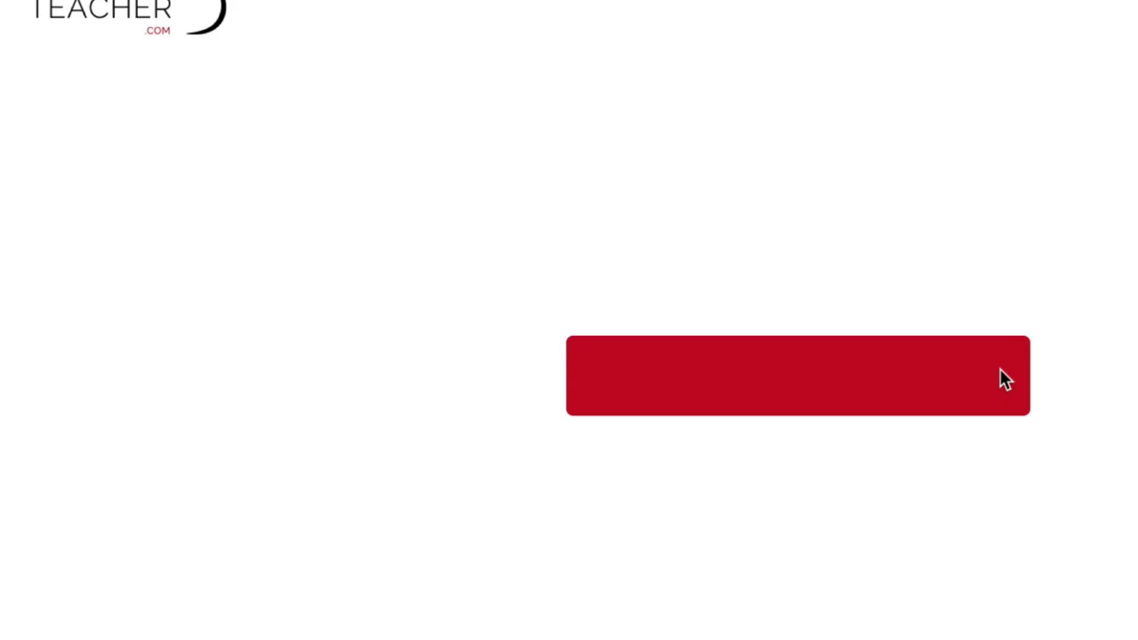
- Review the Secret Guitar Teacher sales page testimonials and return to the ClickBank results
scroll(down, 3)
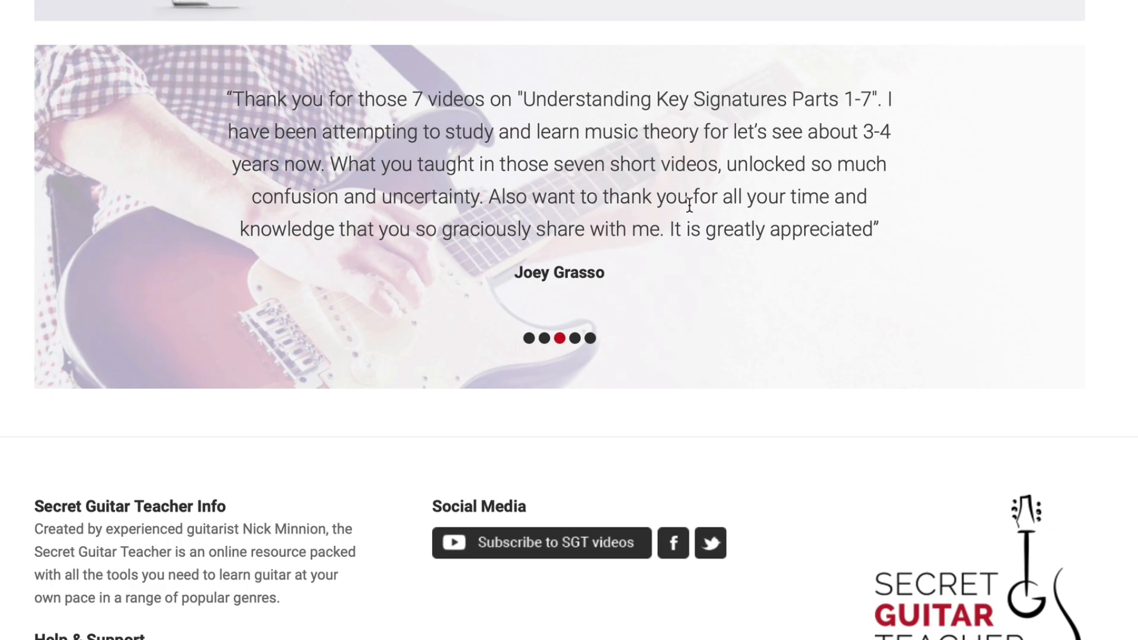
scroll(up, 3)
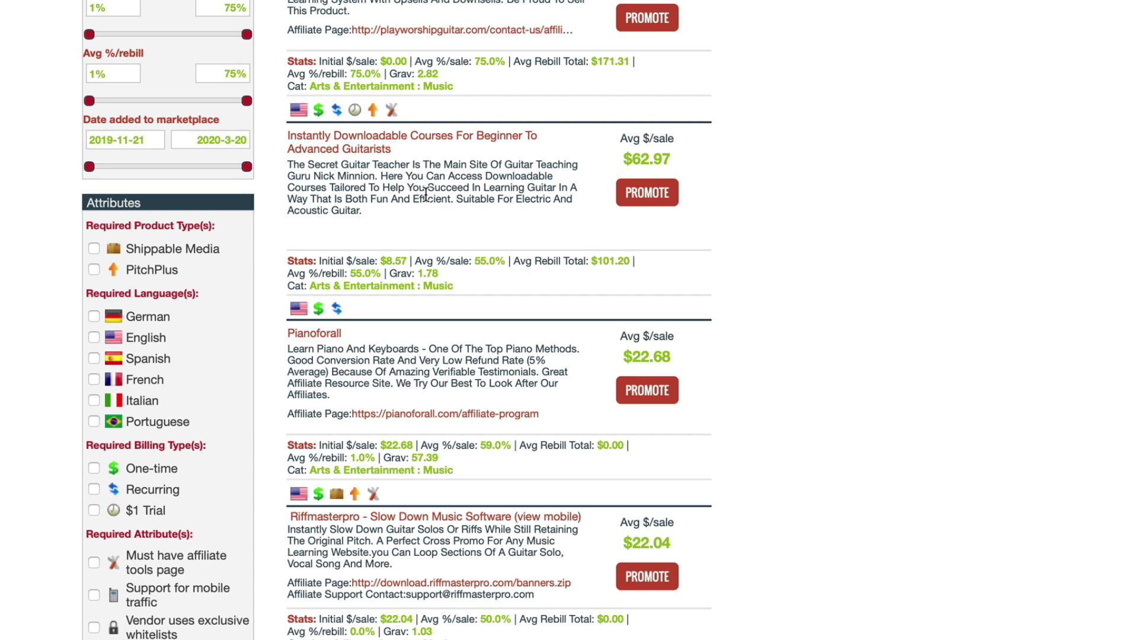
right_click(406, 195)
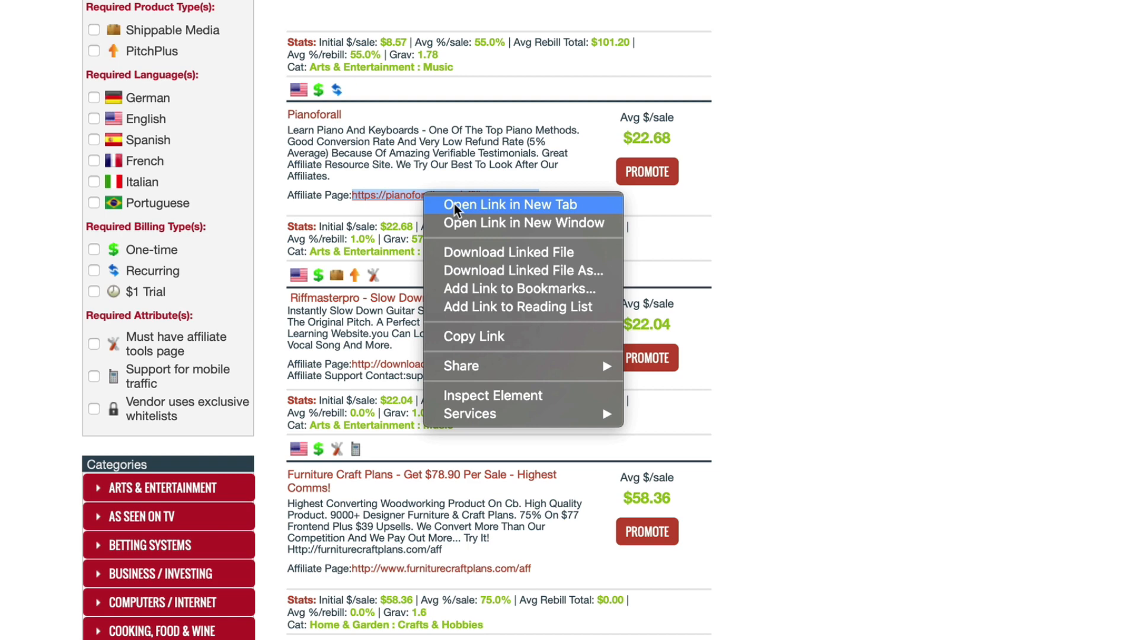
- Launch the Pianoforall affiliate page in a new tab
click(508, 205)
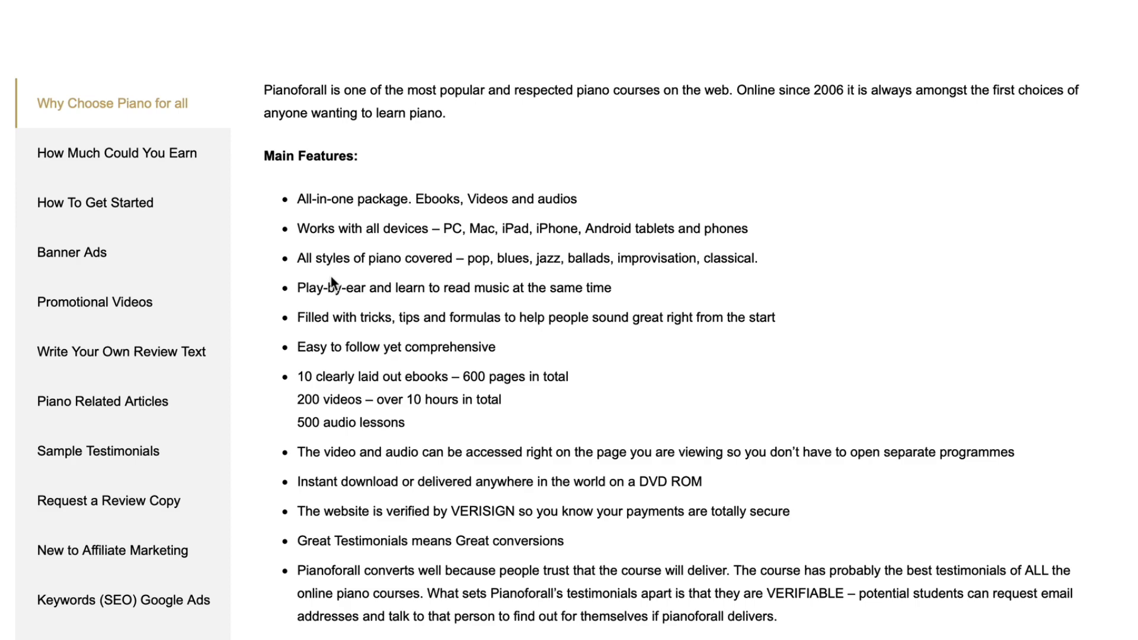
- Browse Pianoforall's banner ads, getting-started steps and piano articles sections
click(71, 252)
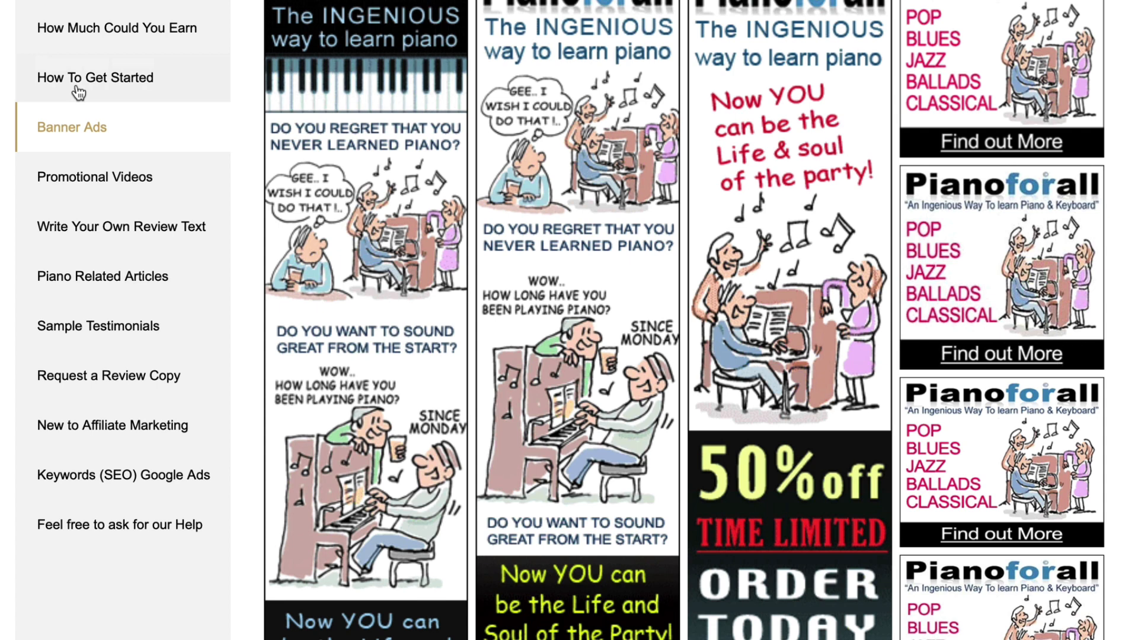
click(95, 78)
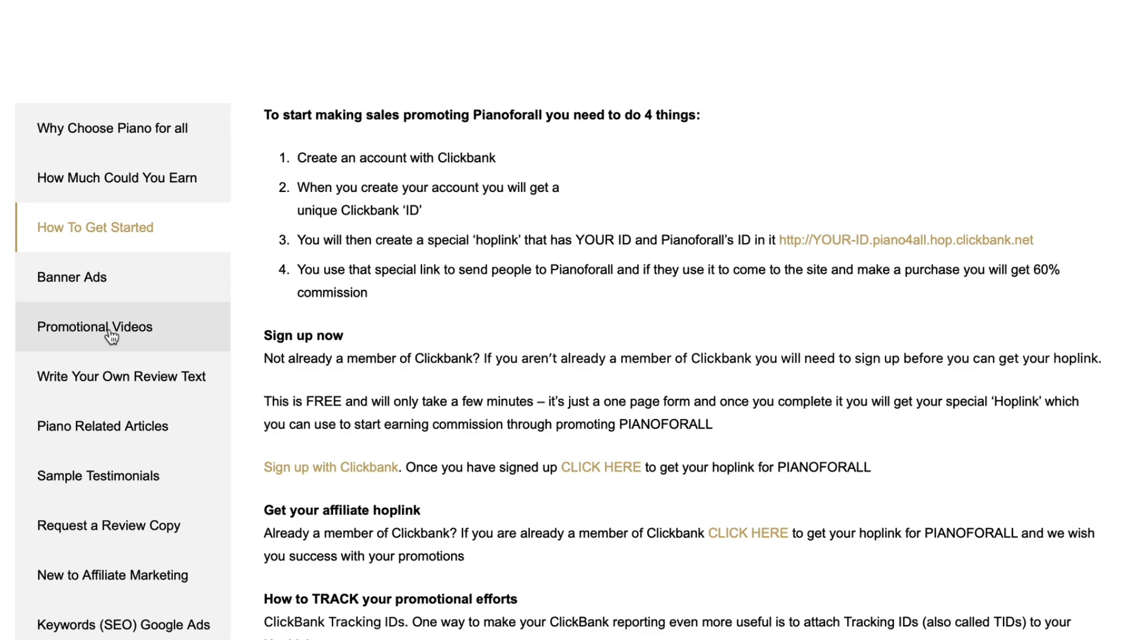
click(103, 427)
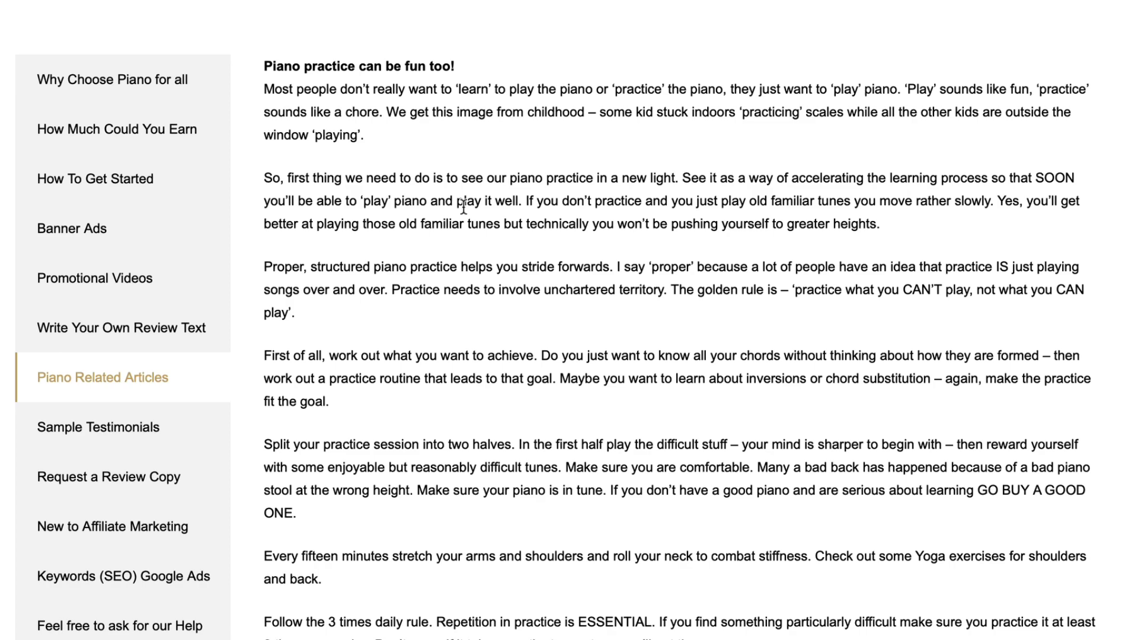
scroll(down, 3)
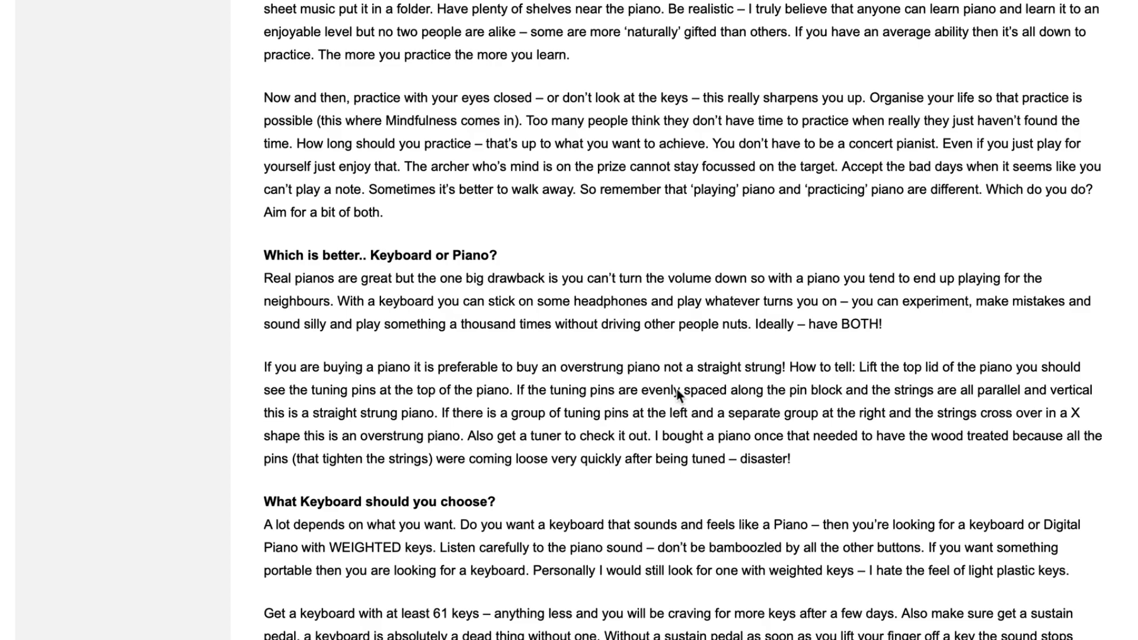
- Review the sample testimonials and review-copy request section, then return to ClickBank
click(98, 370)
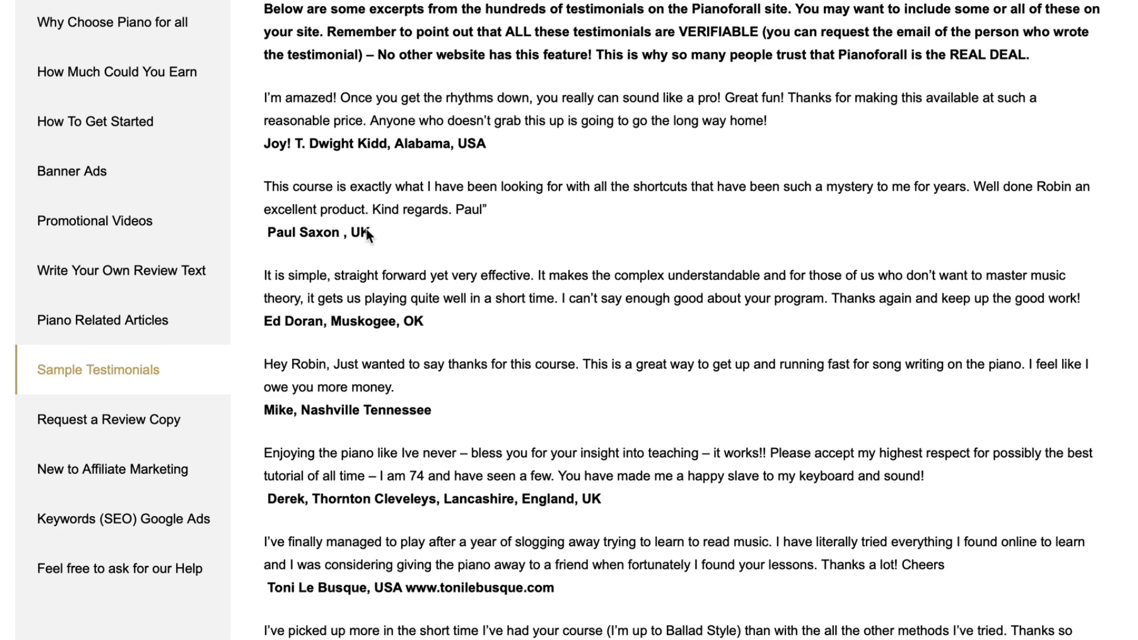
scroll(down, 3)
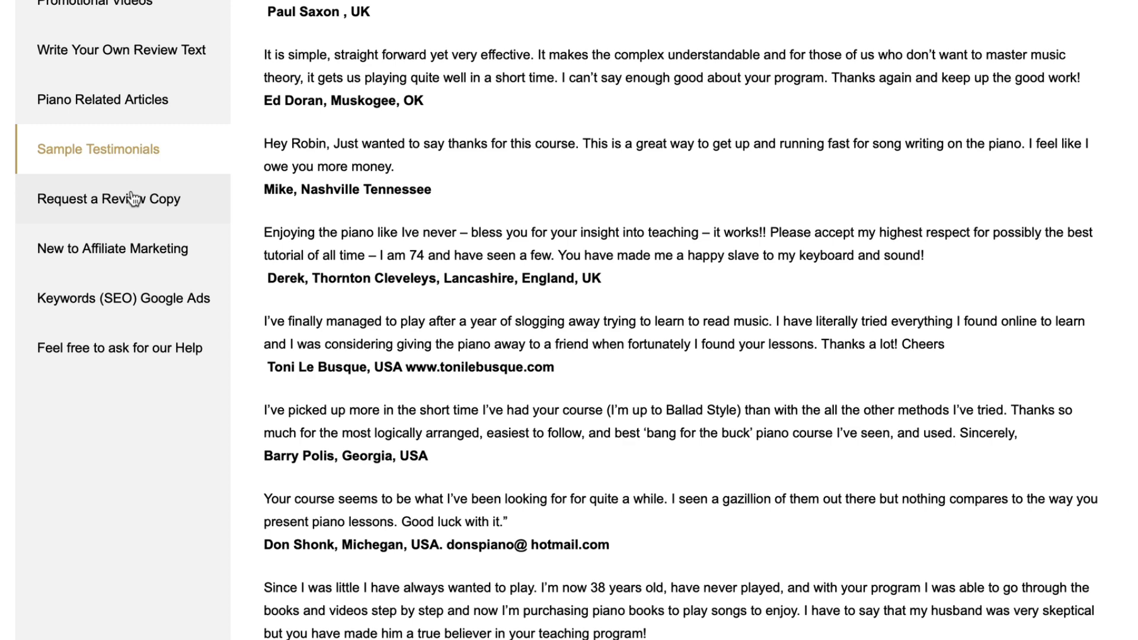
click(109, 199)
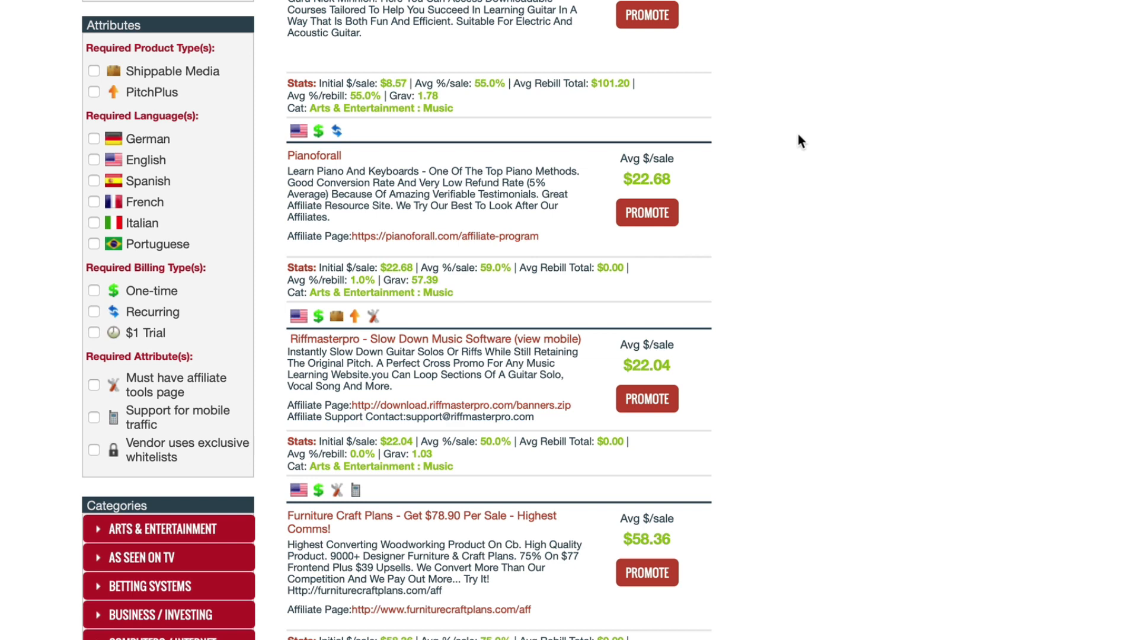
- Promote Furniture Craft Plans, bringing up its HopLink Generator at 75% commission
scroll(down, 3)
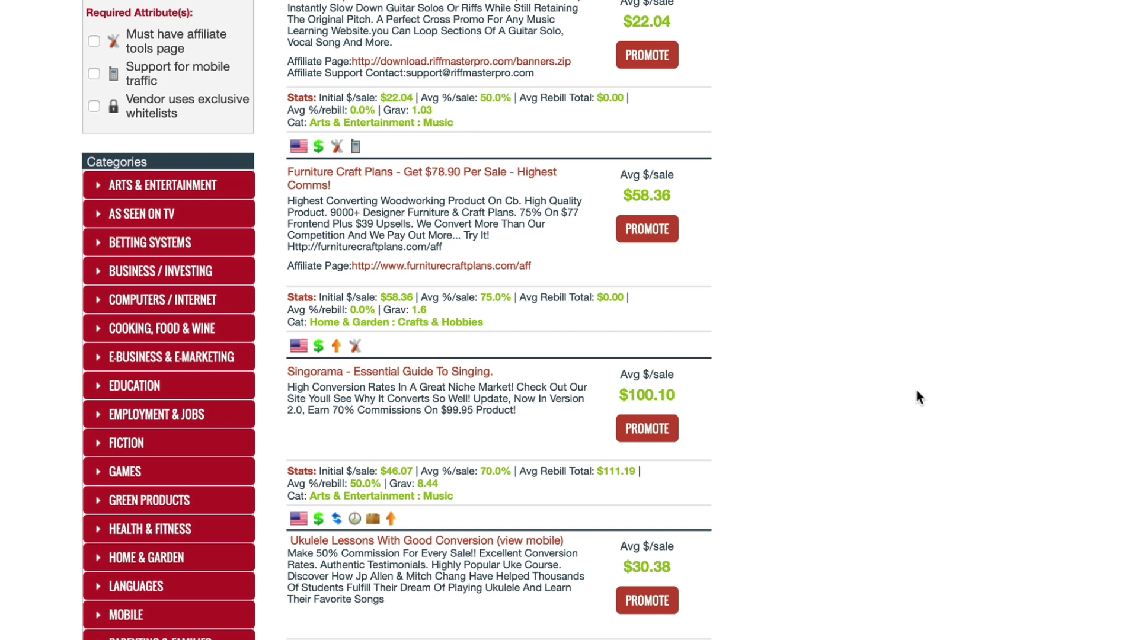
click(645, 229)
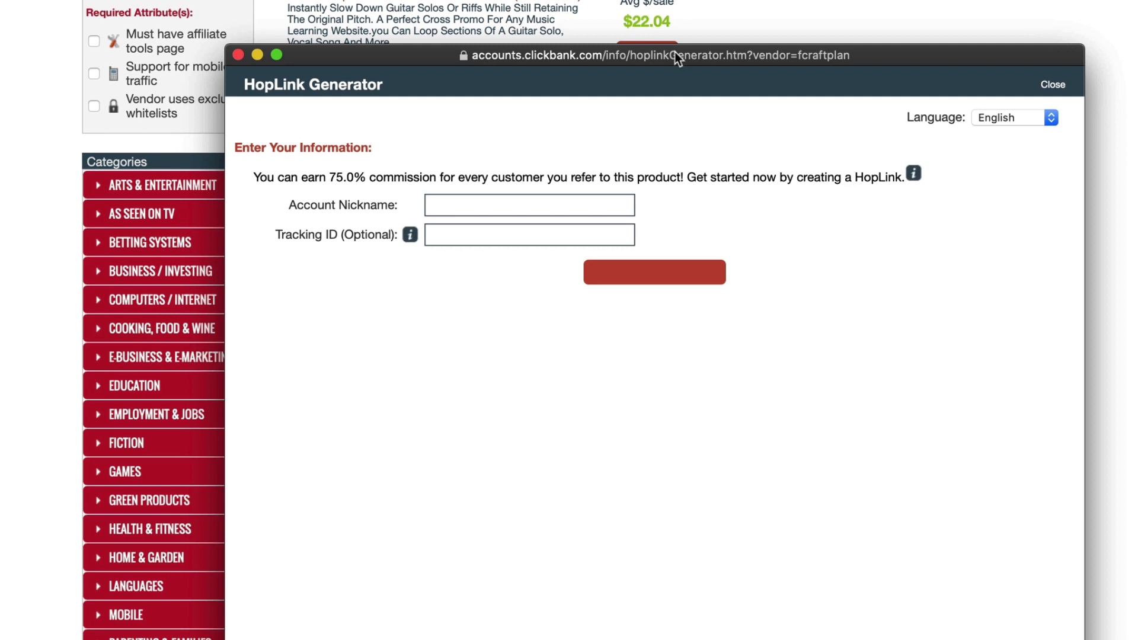
- Generate an encrypted HopLink for Furniture Craft Plans using the account nickname
click(653, 272)
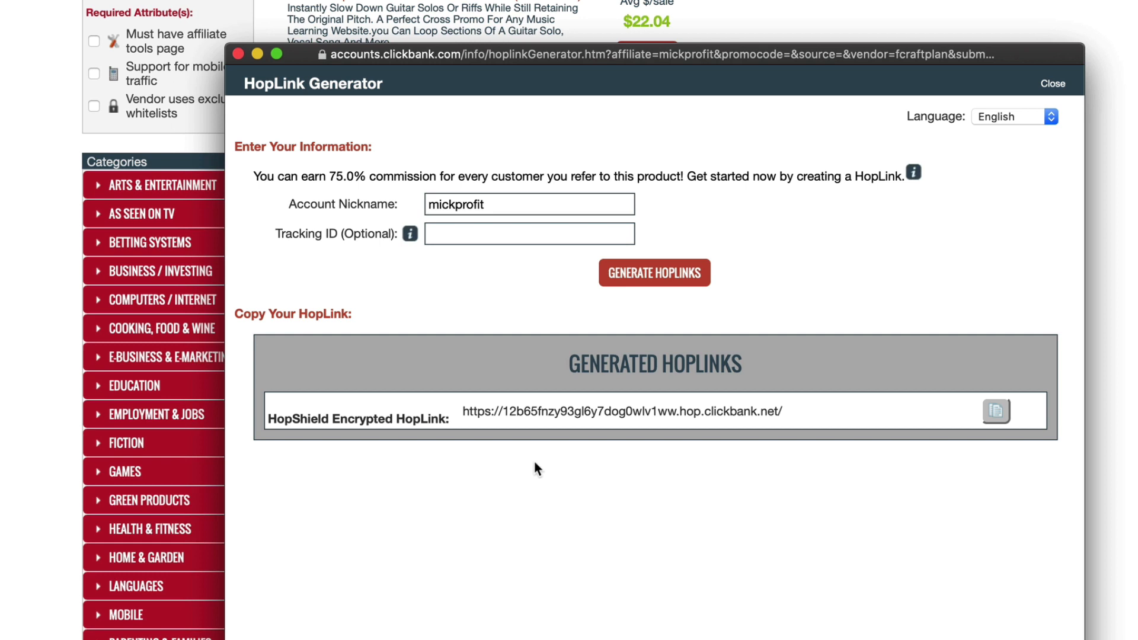
click(528, 233)
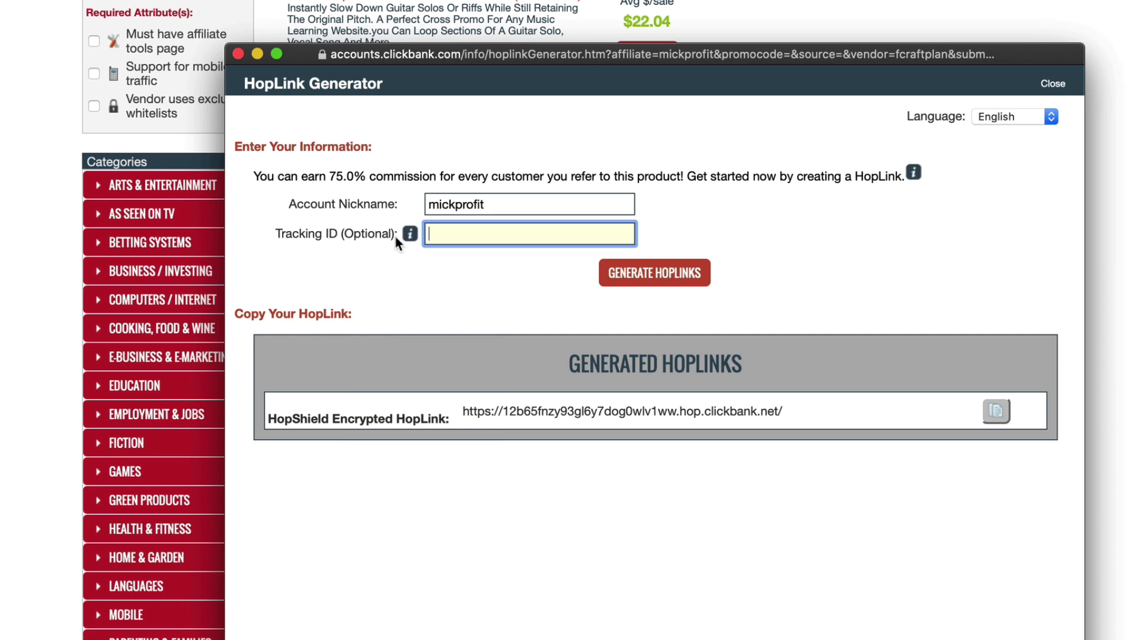
- Regenerate the HopLink with tracking ID 'email', verify ?tid=EMAIL, and close the generator
text(email)
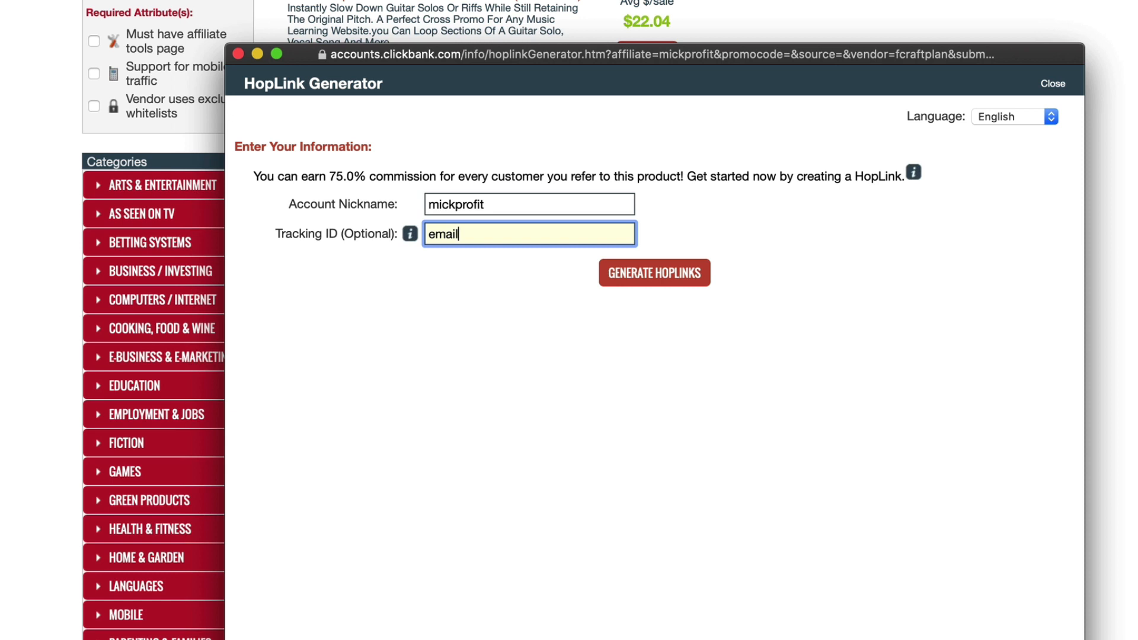
click(653, 273)
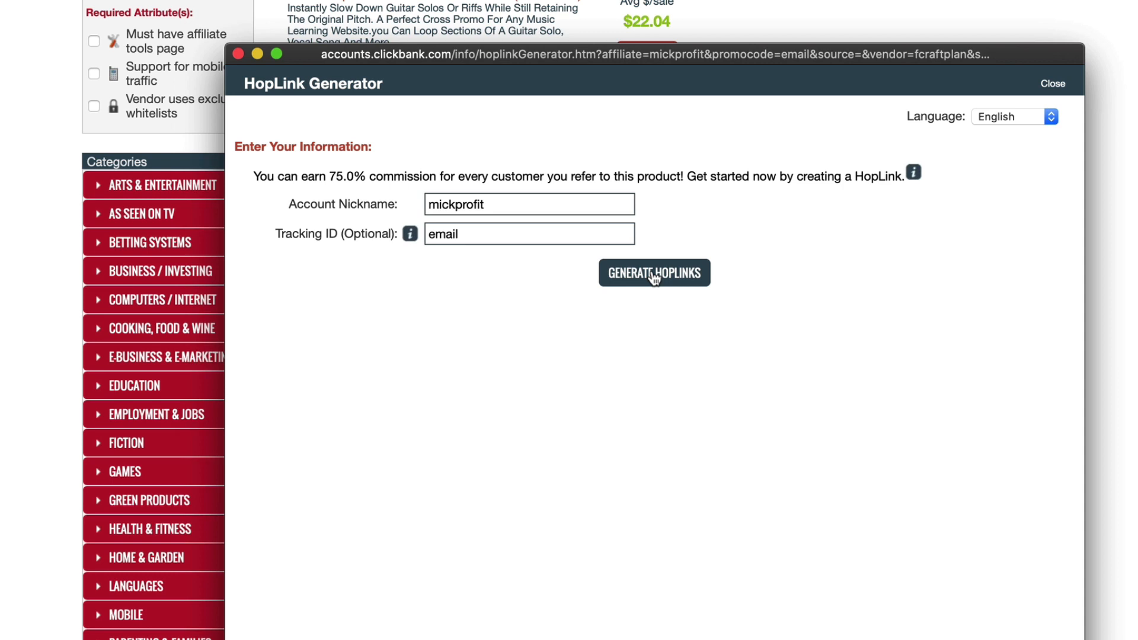
click(654, 272)
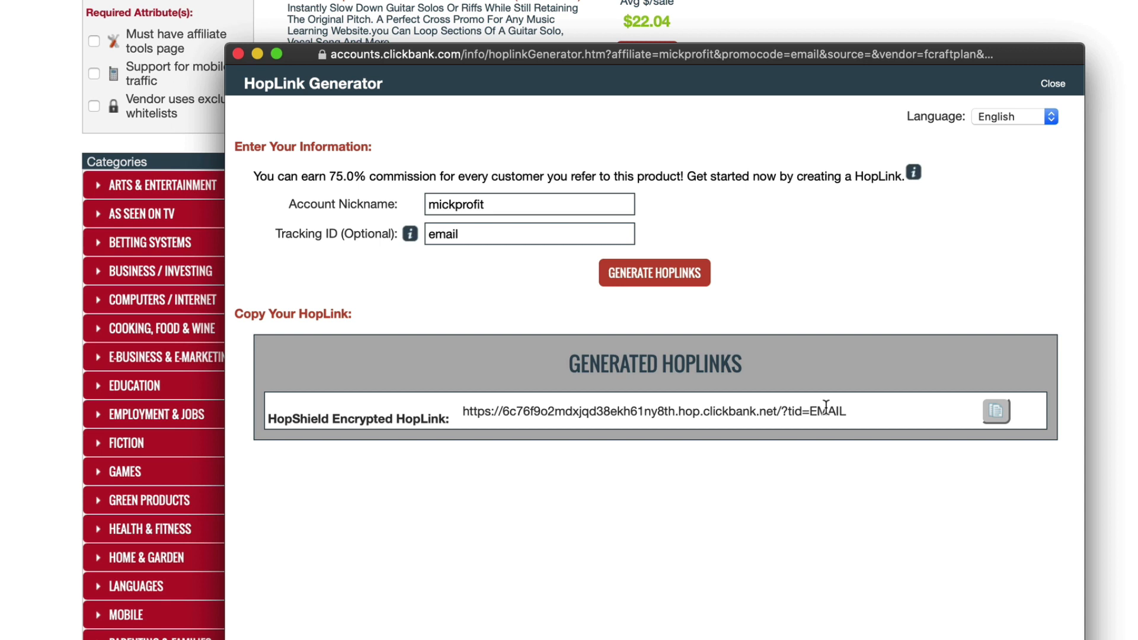
double_click(829, 411)
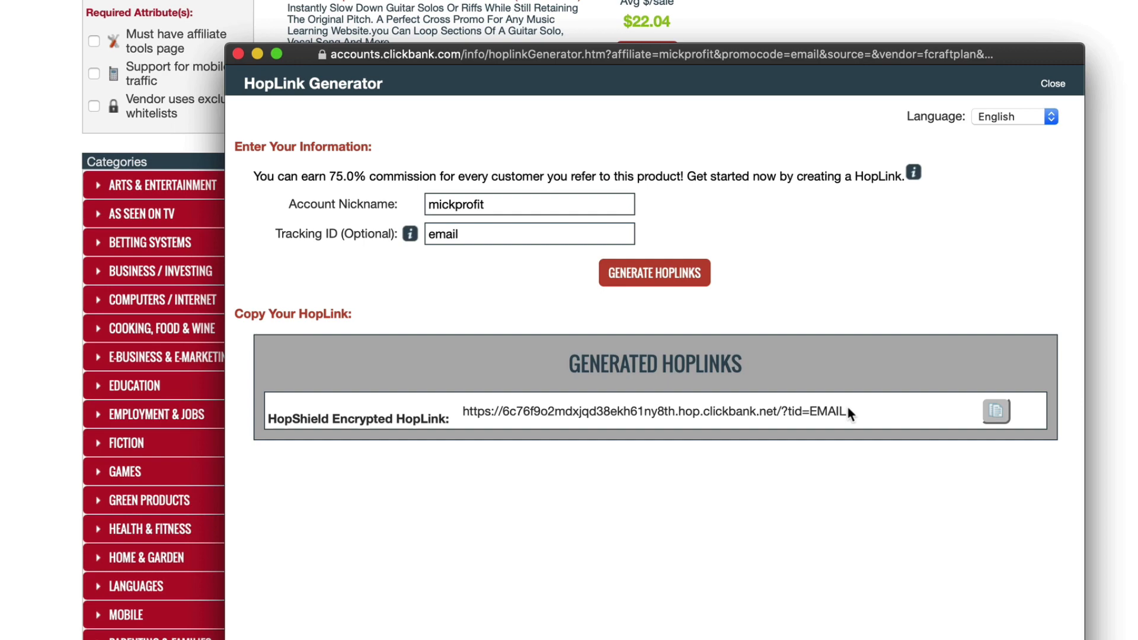
click(1051, 83)
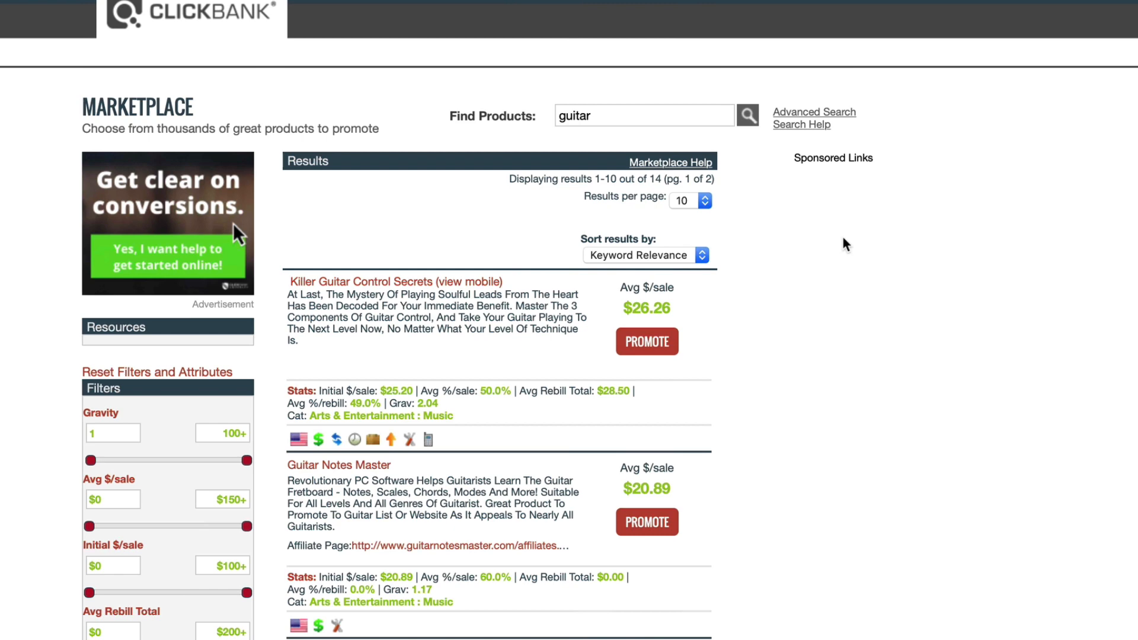
mouse_move(494, 530)
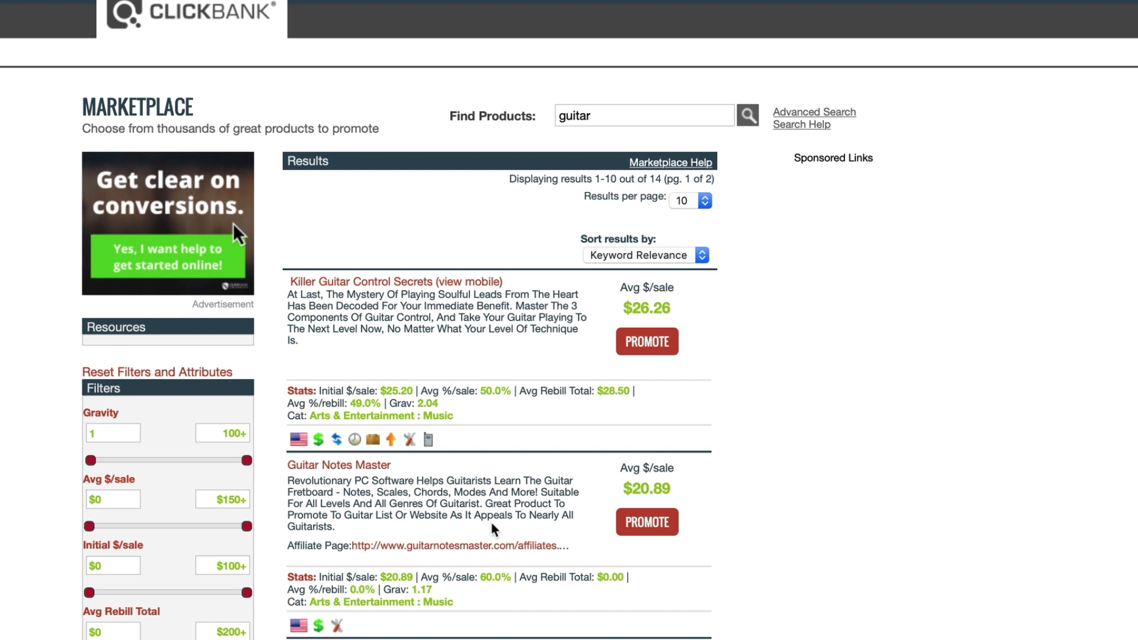
double_click(465, 391)
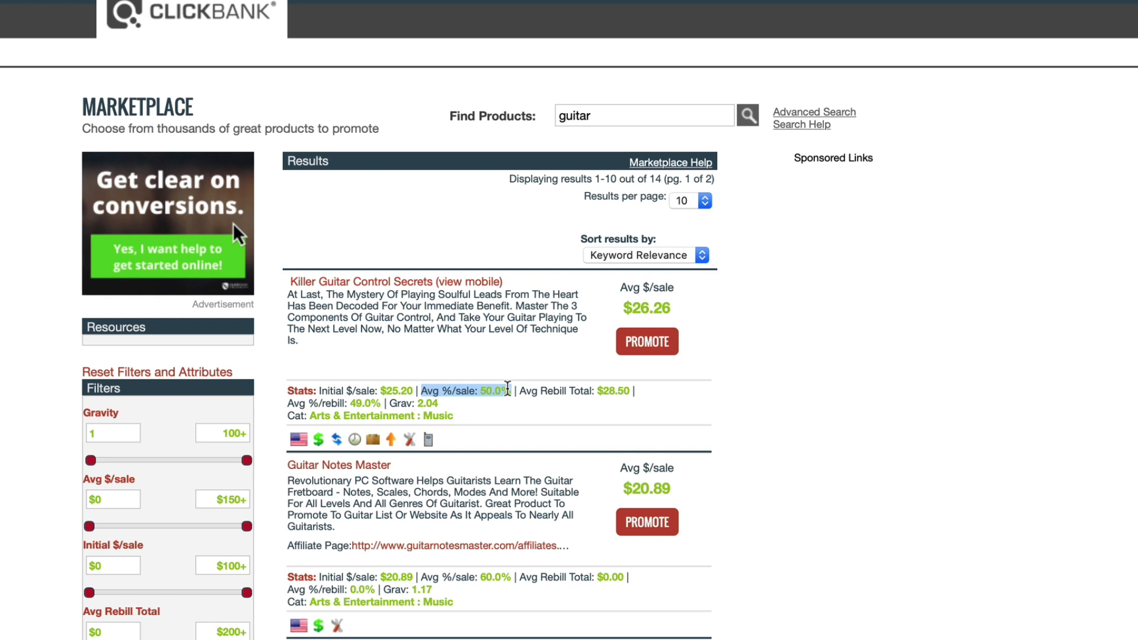
mouse_move(801, 356)
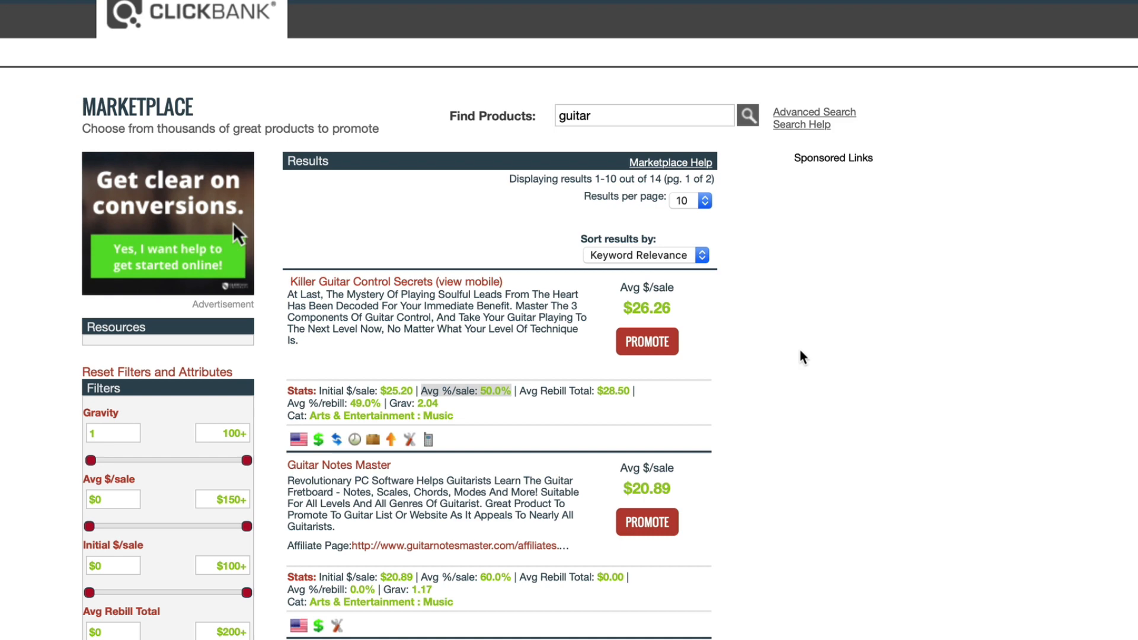
scroll(down, 3)
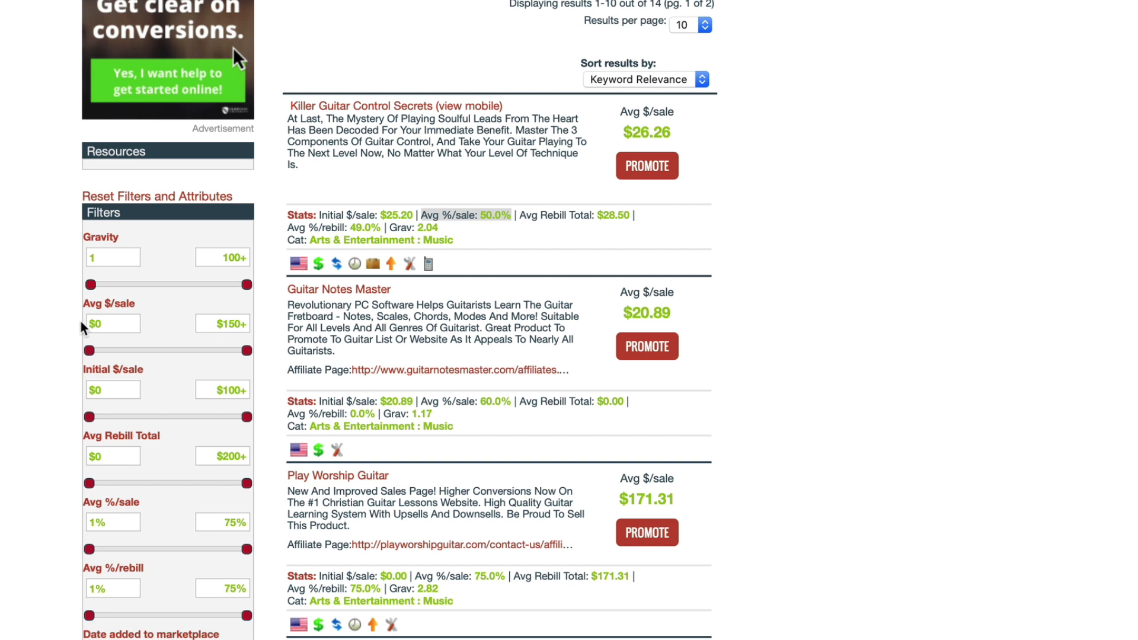